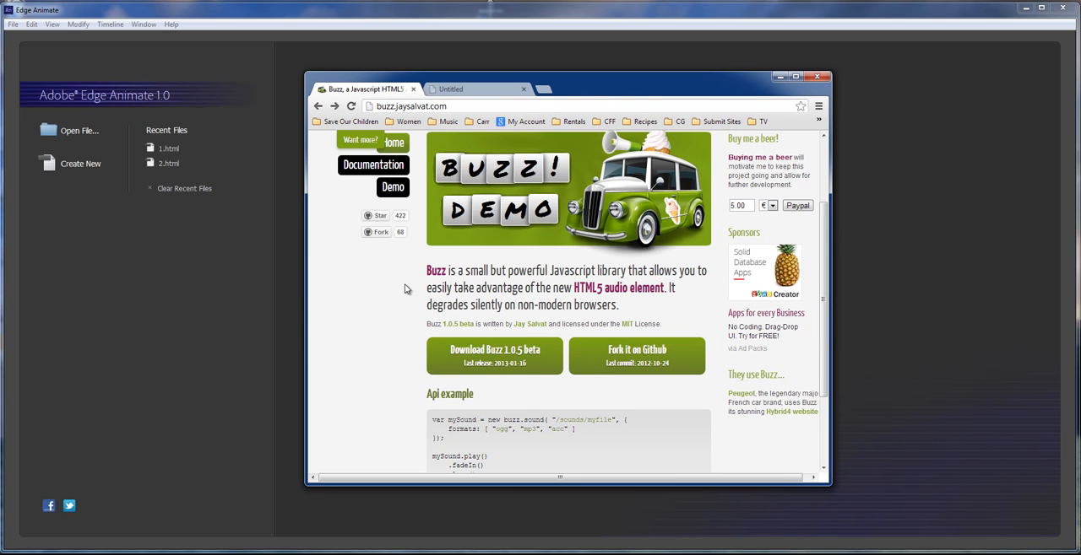
mouse_move(392, 294)
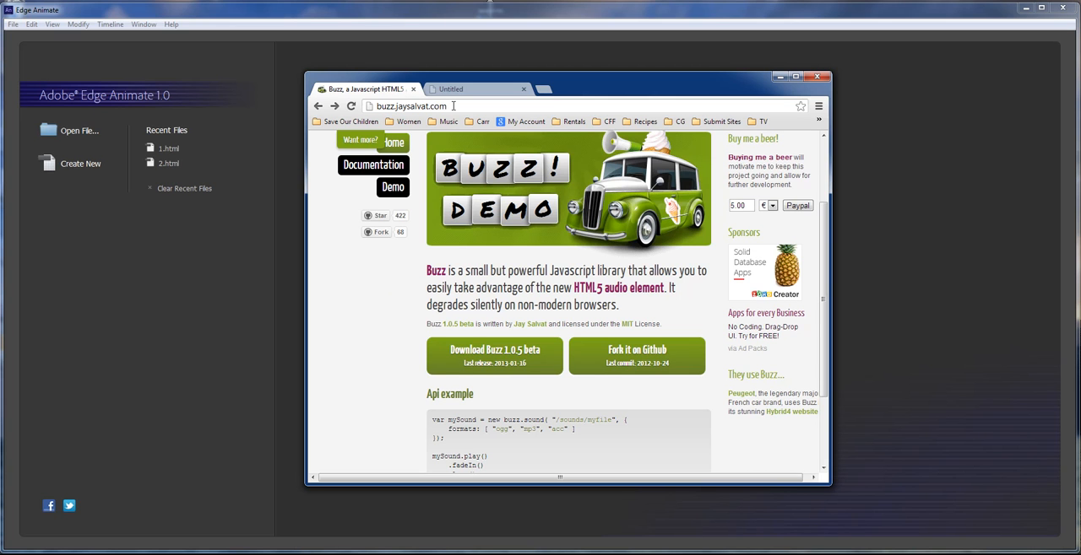
mouse_move(836, 135)
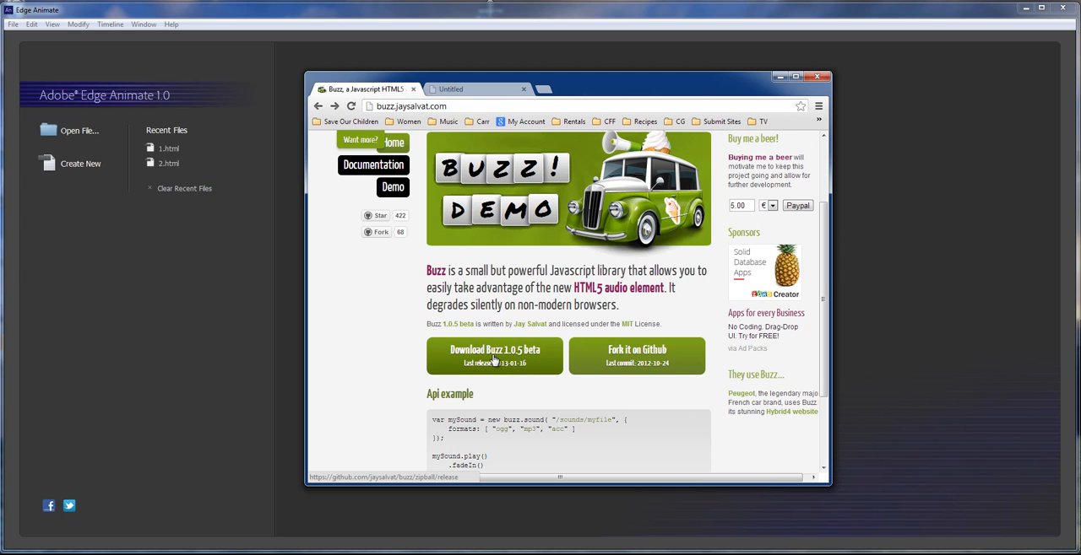
mouse_move(378, 353)
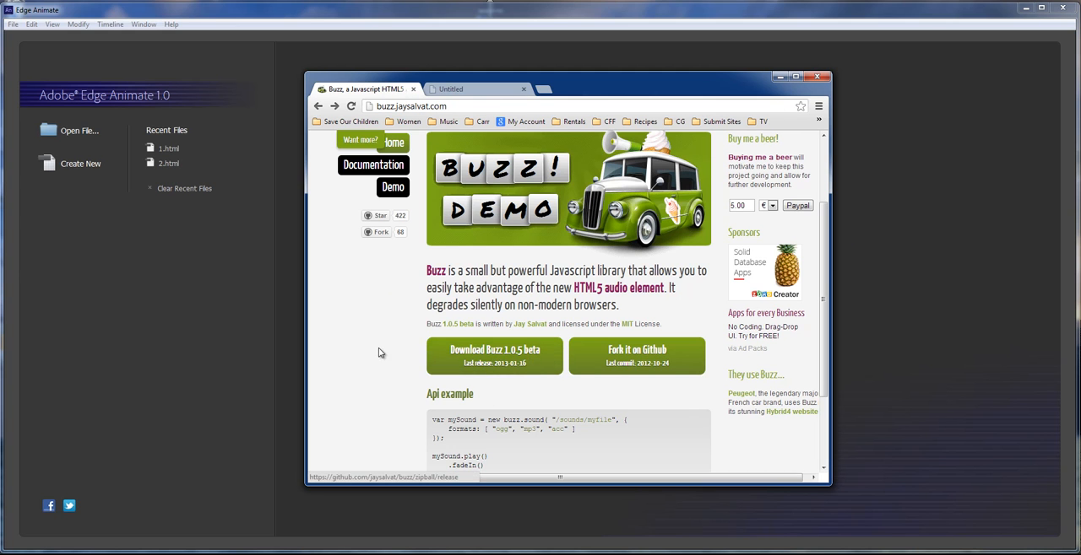
mouse_move(379, 352)
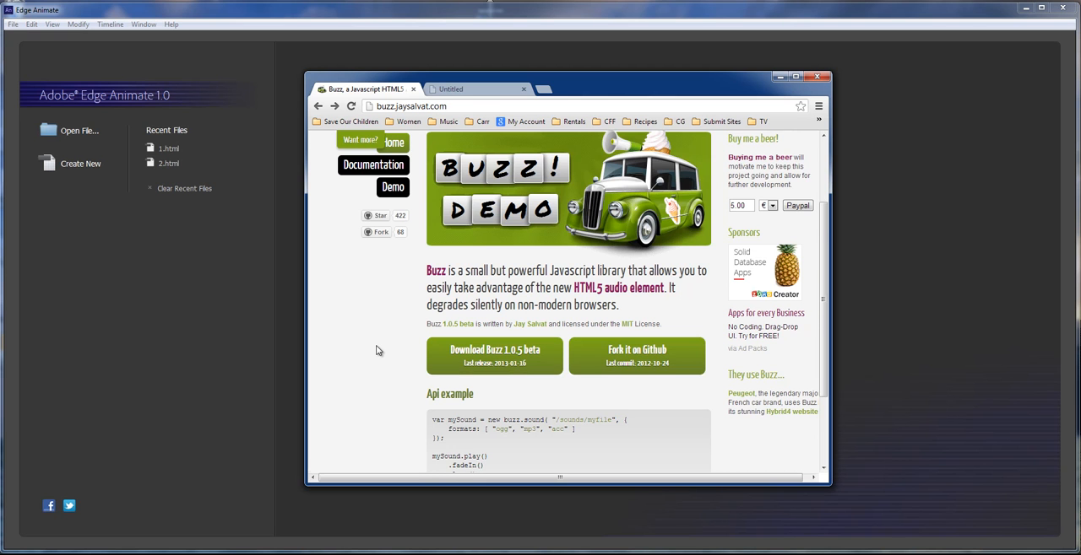
Step: Switch from the Buzz library page to the Untitled tab showing the composition preview
scroll(down, 3)
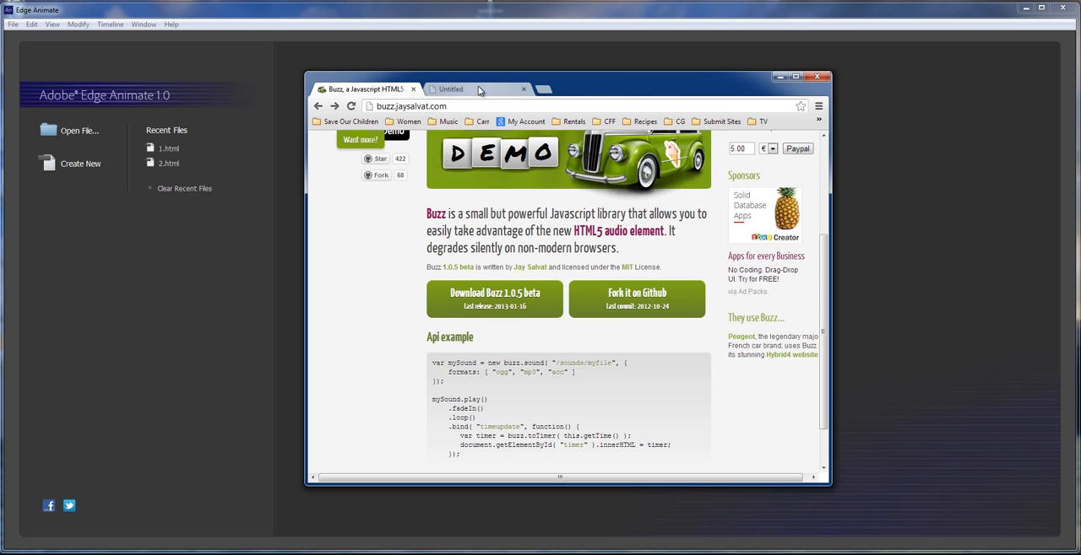
click(449, 88)
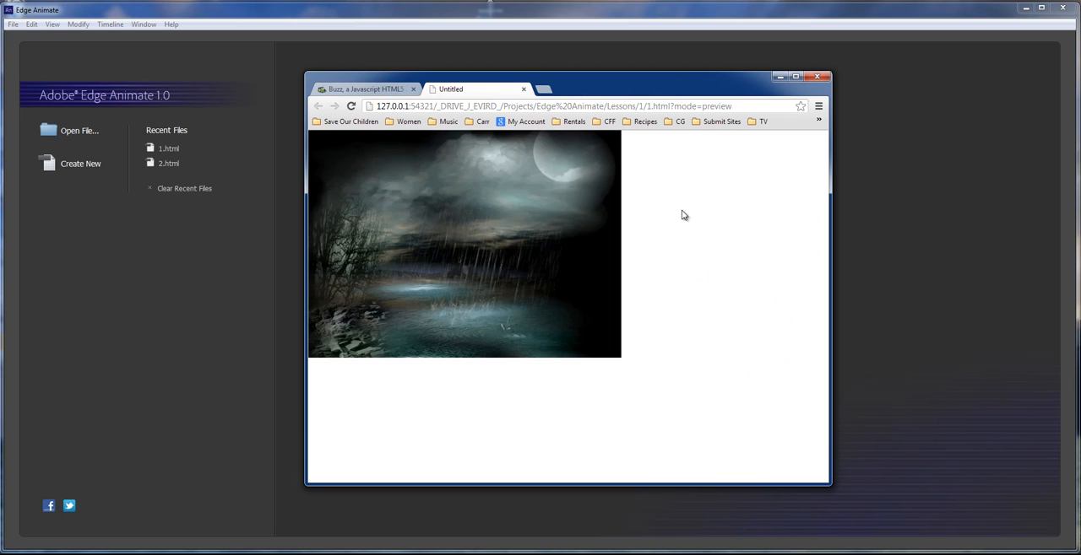
Step: Reload the thunderstorm preview page twice via the context menu, then dismiss the Chrome window
right_click(684, 214)
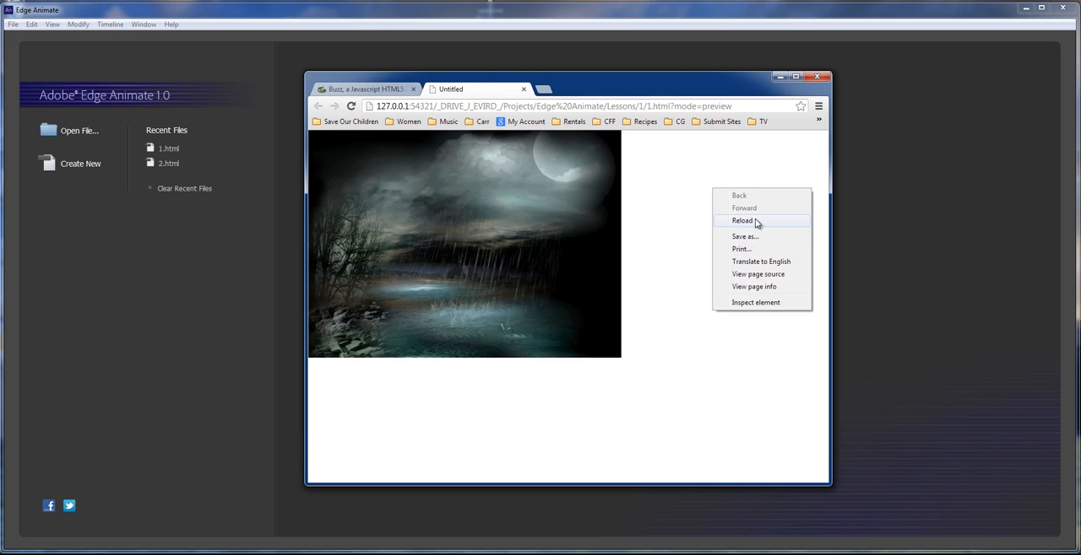
click(743, 219)
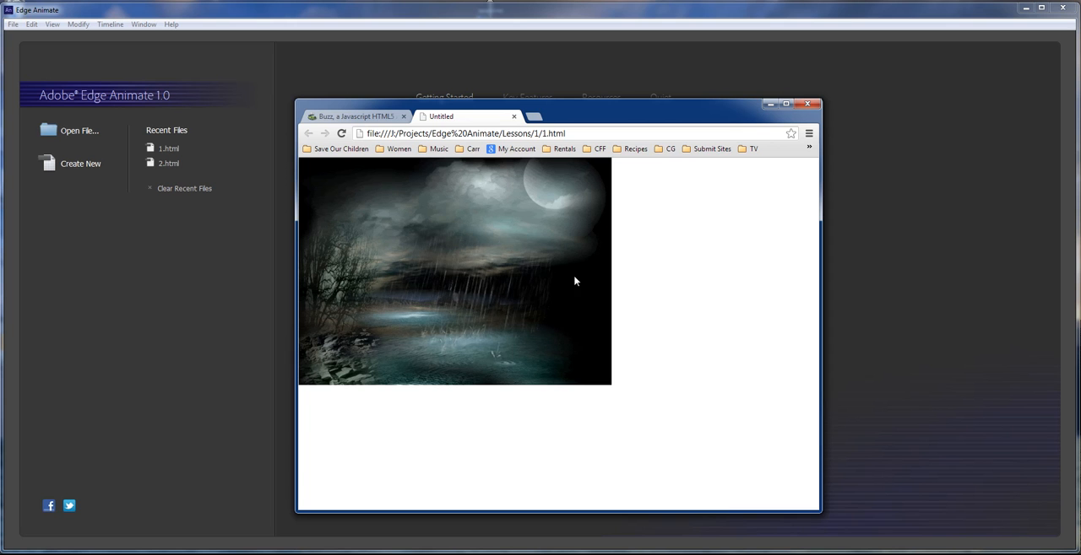
right_click(578, 280)
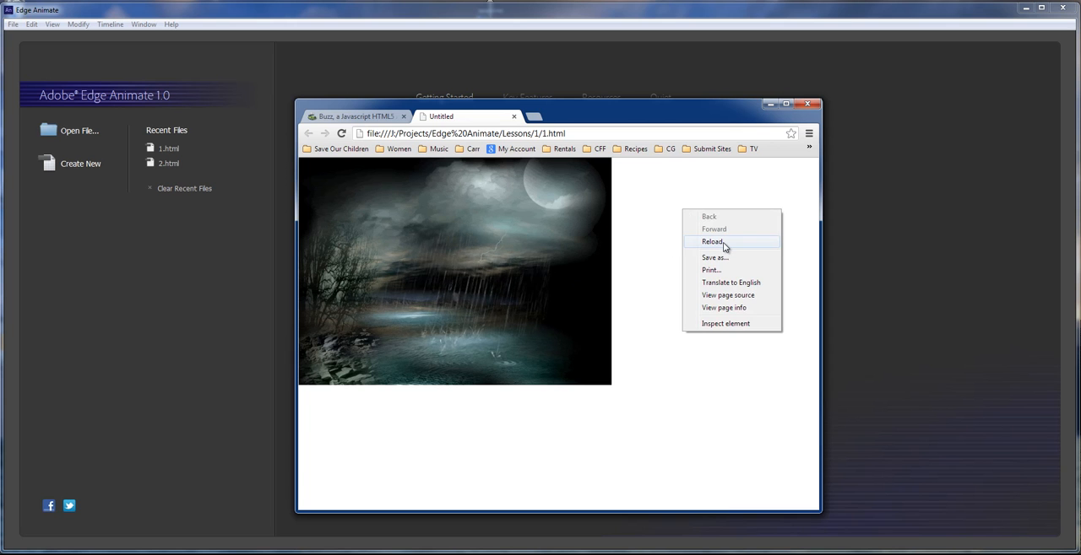
click(713, 241)
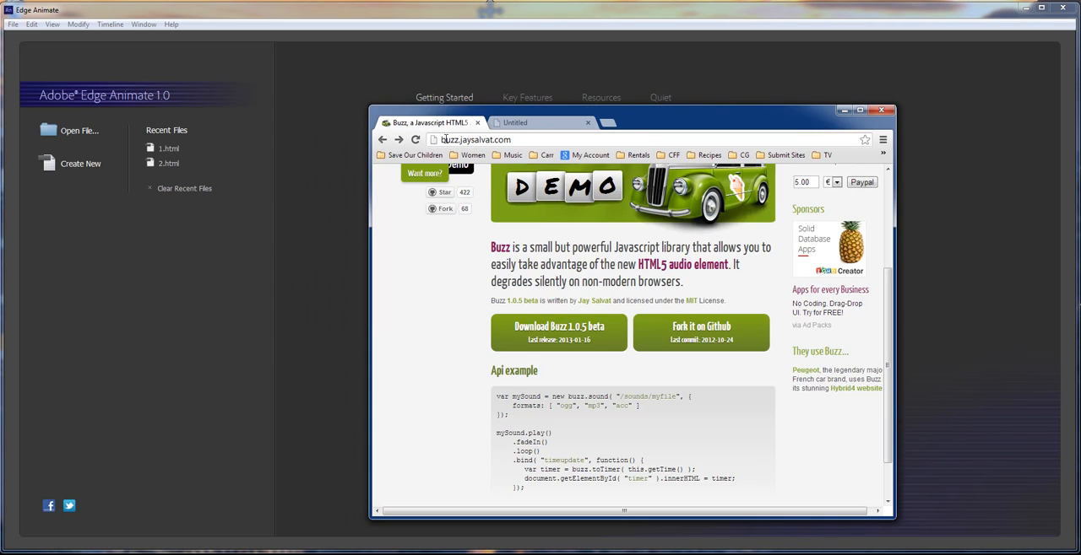
mouse_move(559, 331)
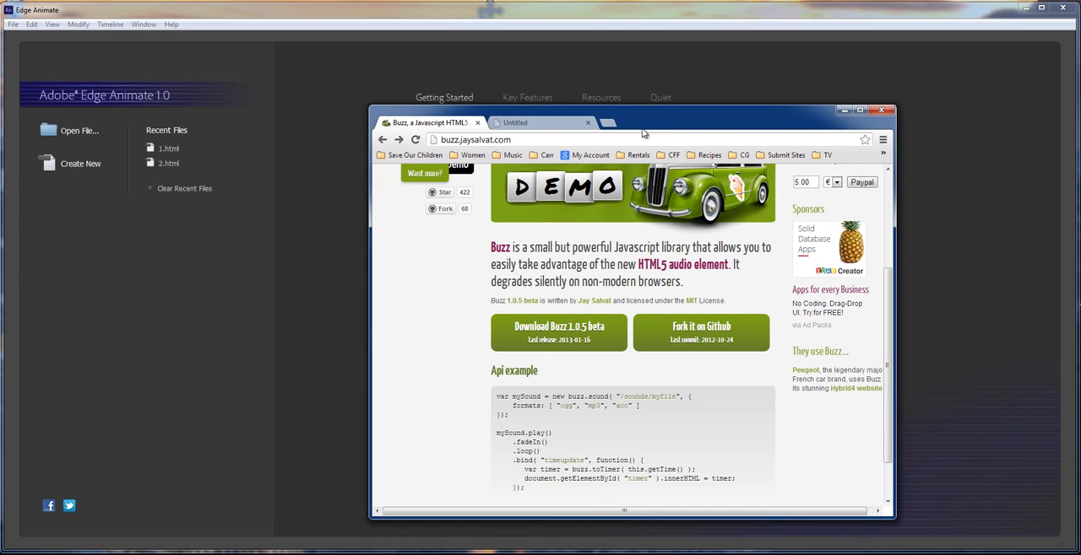
mouse_move(642, 115)
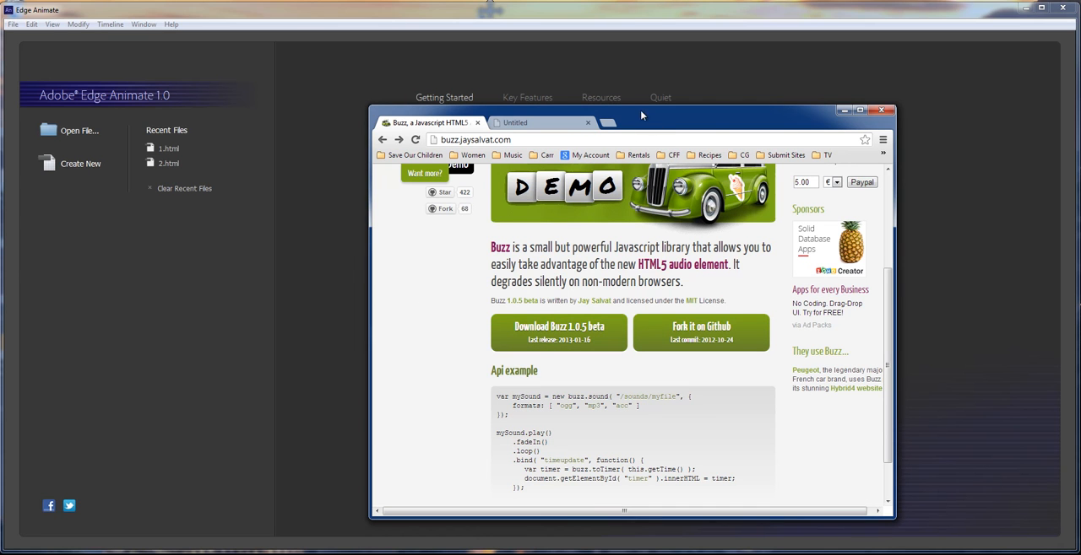
mouse_move(652, 120)
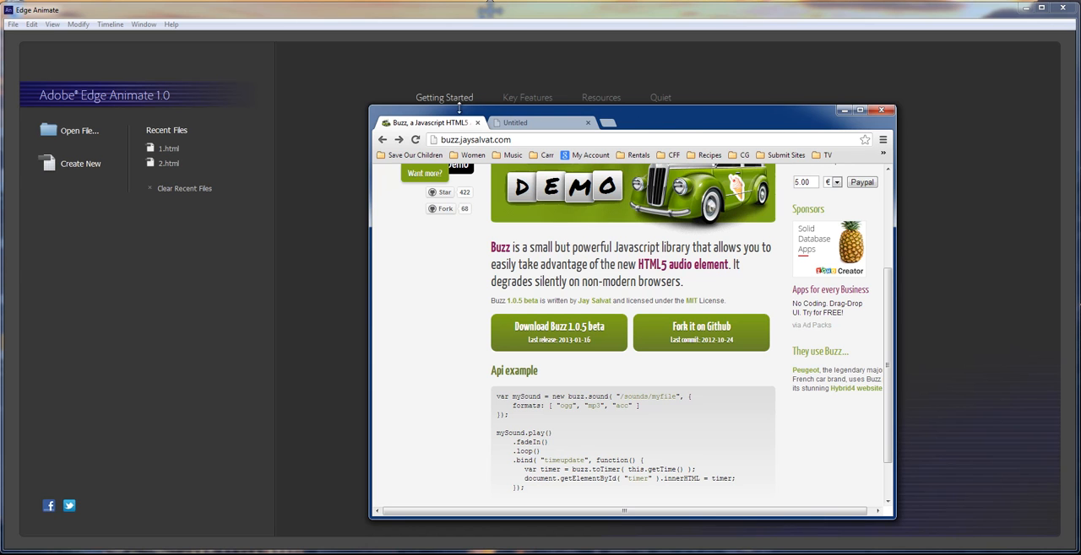
click(882, 110)
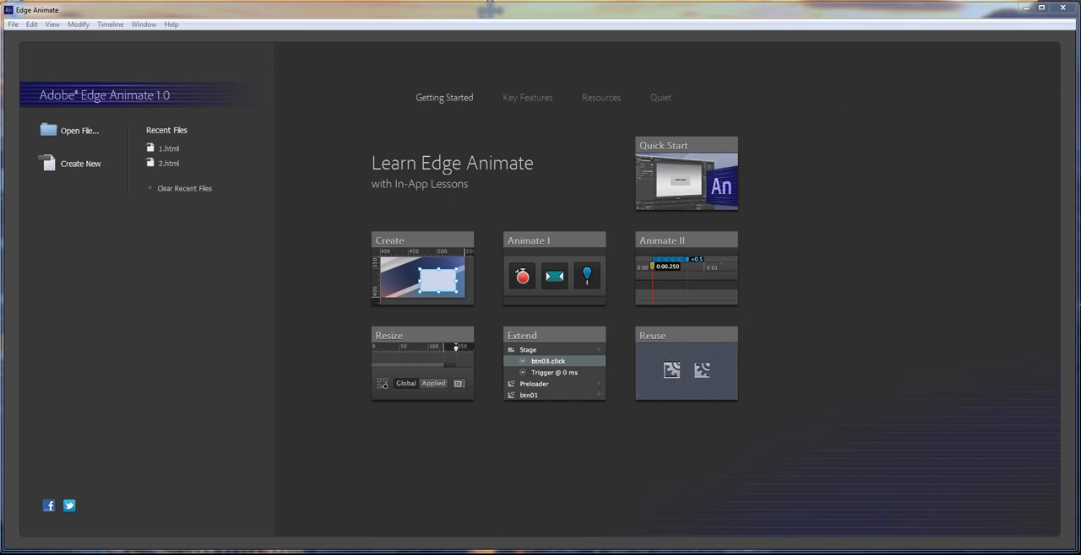
mouse_move(85, 167)
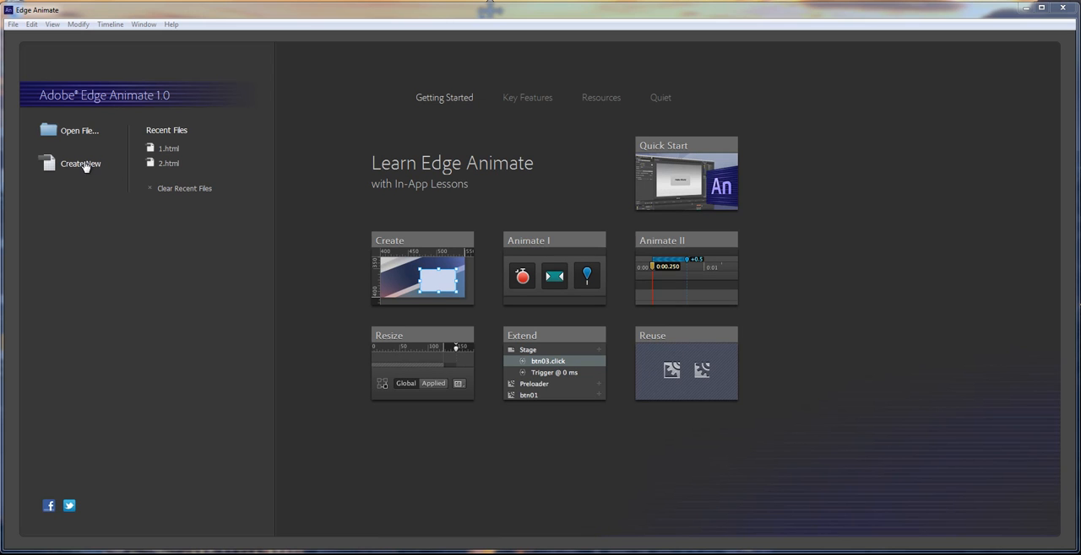
Step: Create a new blank composition and bring up Save As
click(81, 164)
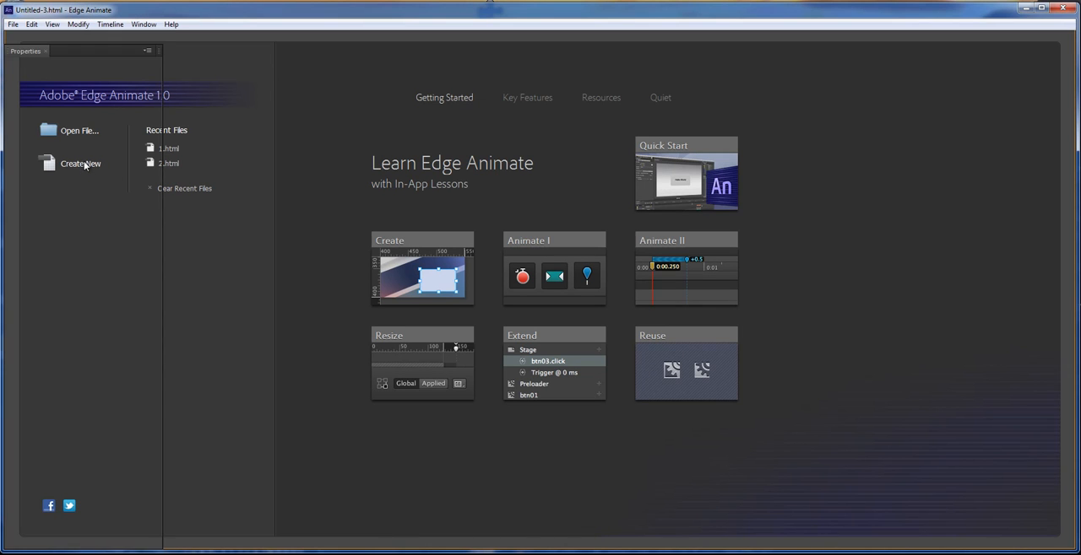
click(81, 163)
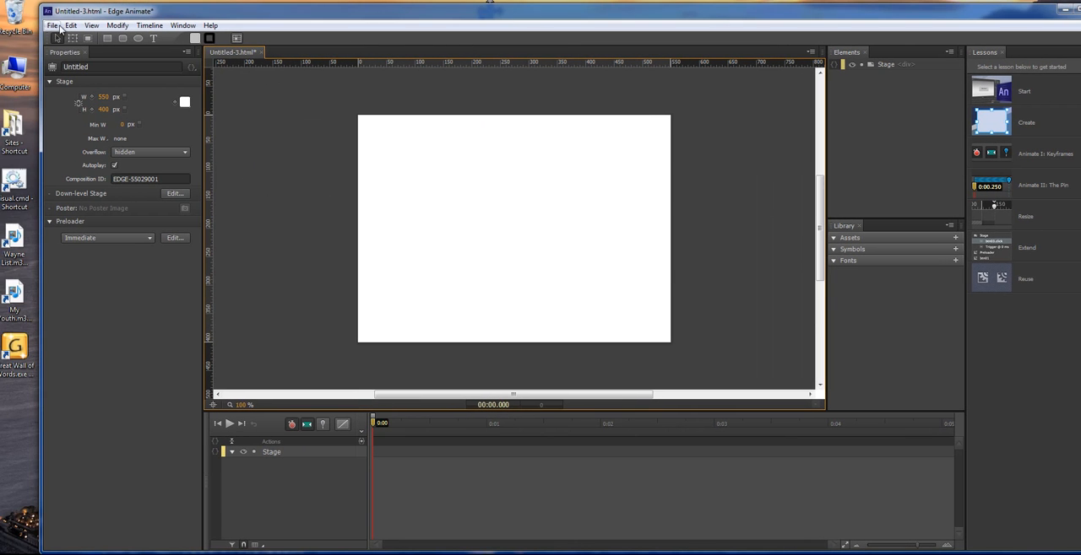
click(54, 24)
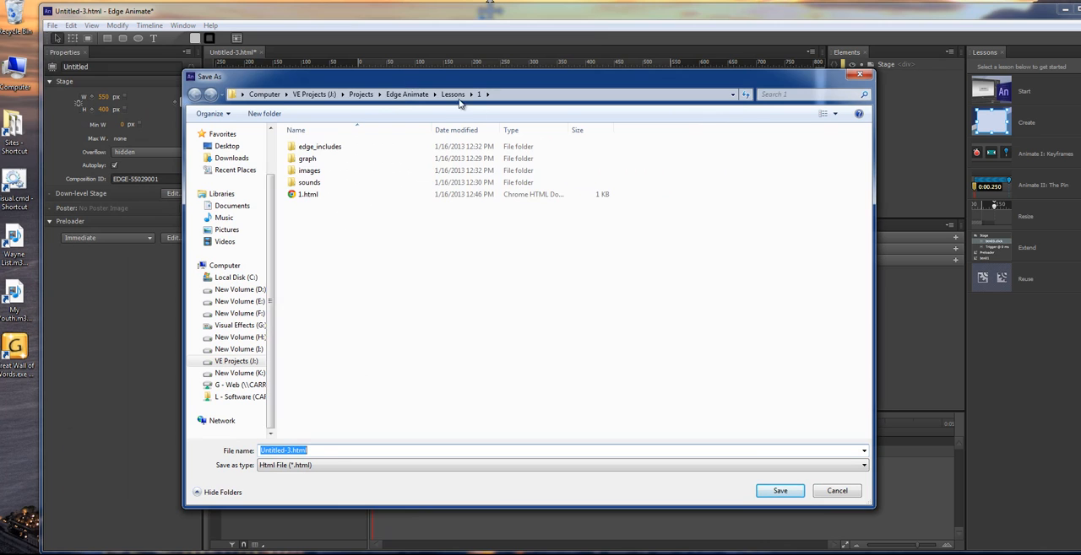
Step: Save the composition as 2.html in a new folder 2 under Lessons
click(452, 94)
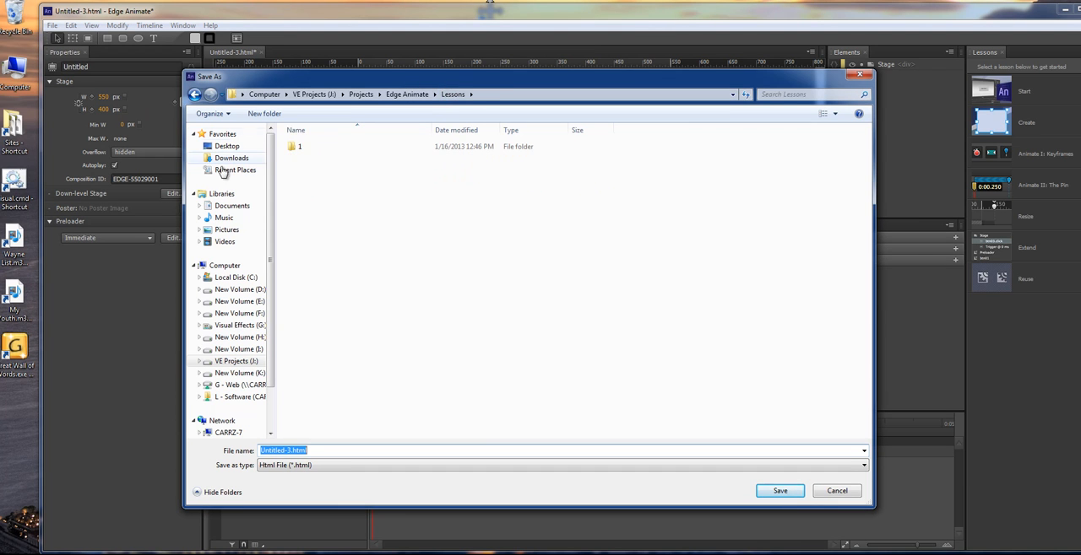
click(264, 113)
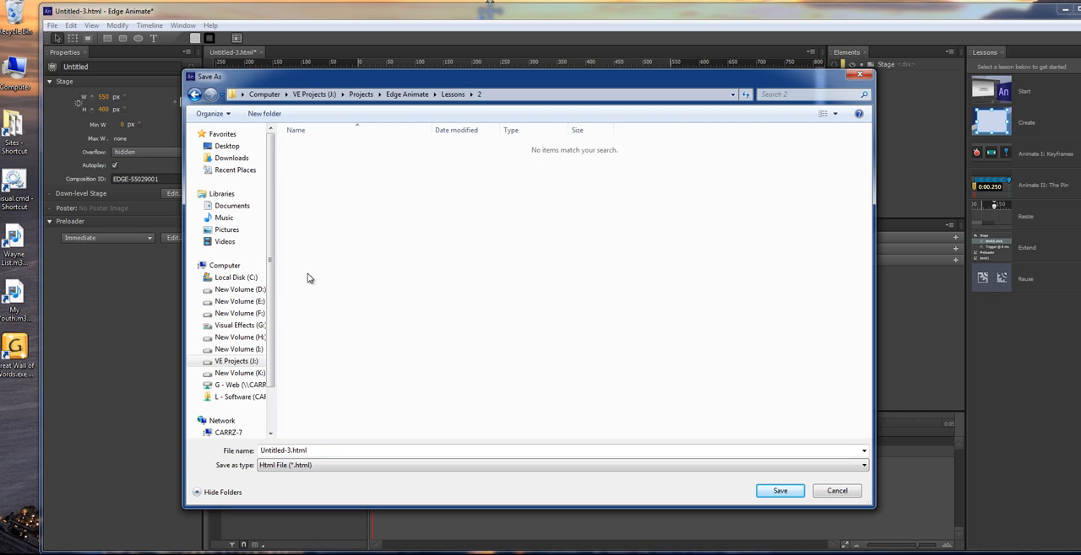
click(287, 449)
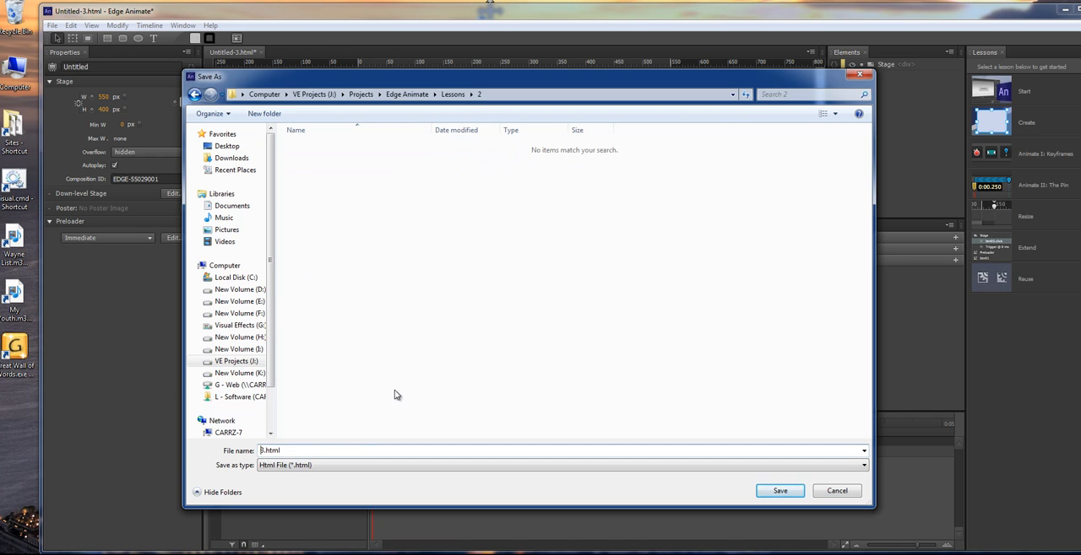
click(779, 490)
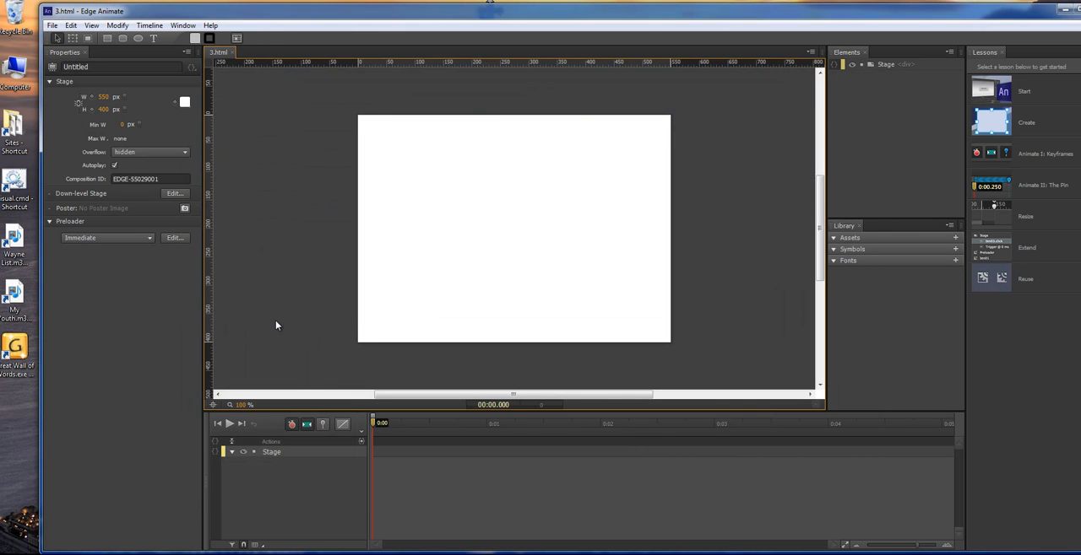
mouse_move(110, 62)
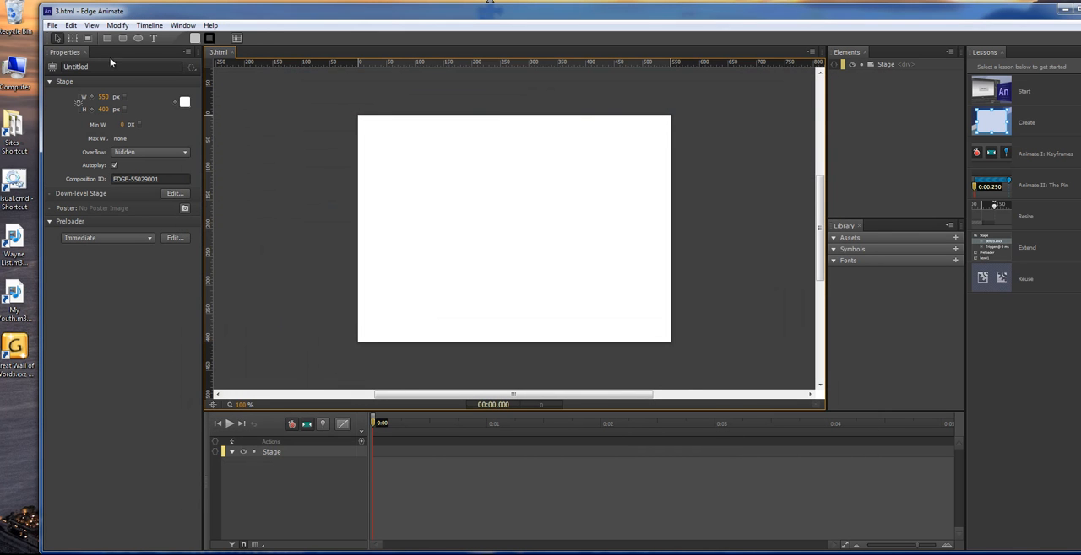
mouse_move(271, 129)
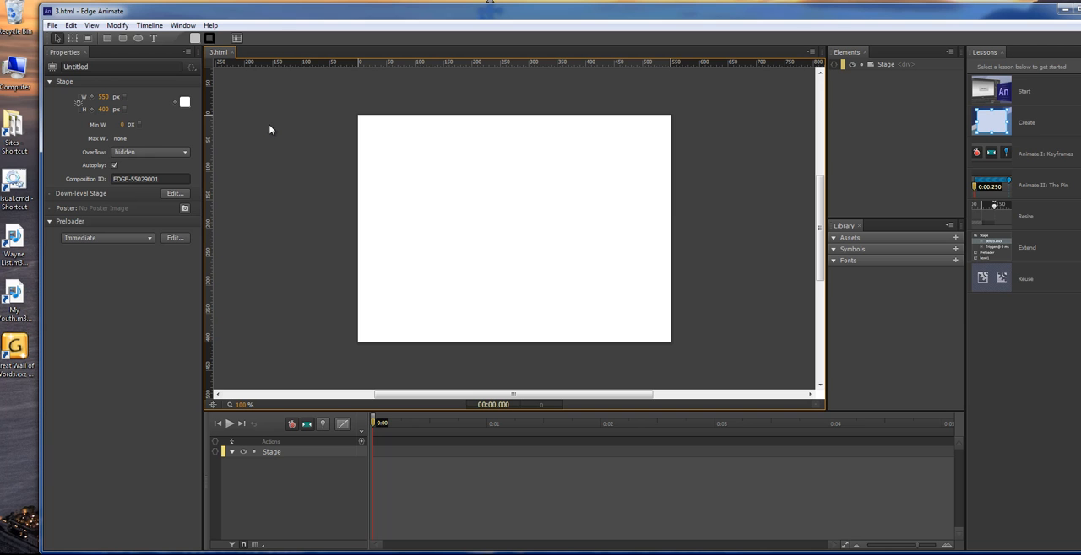
Step: Import thunderstorm.gif from the graph folder onto the stage
click(53, 24)
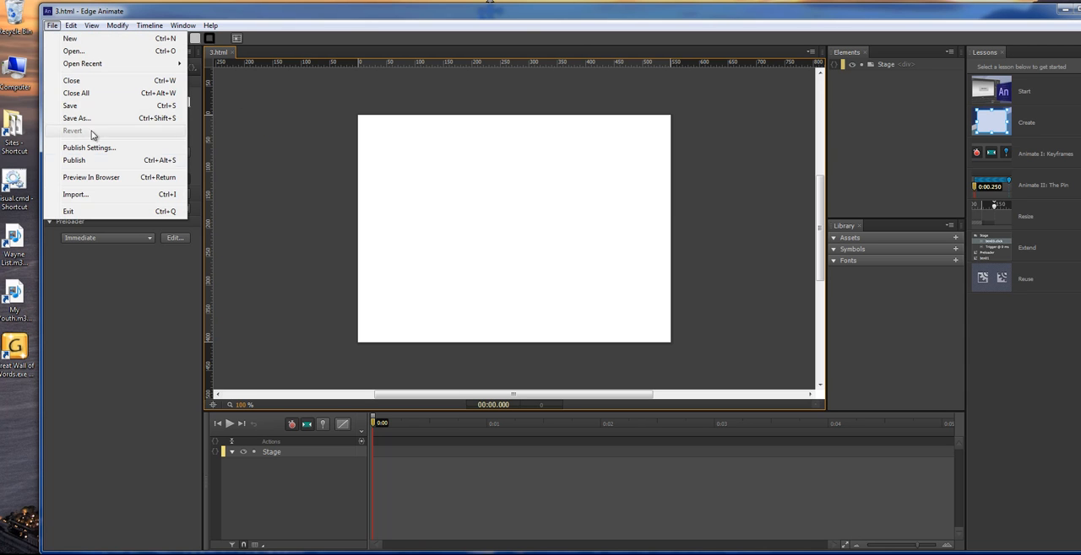
mouse_move(91, 196)
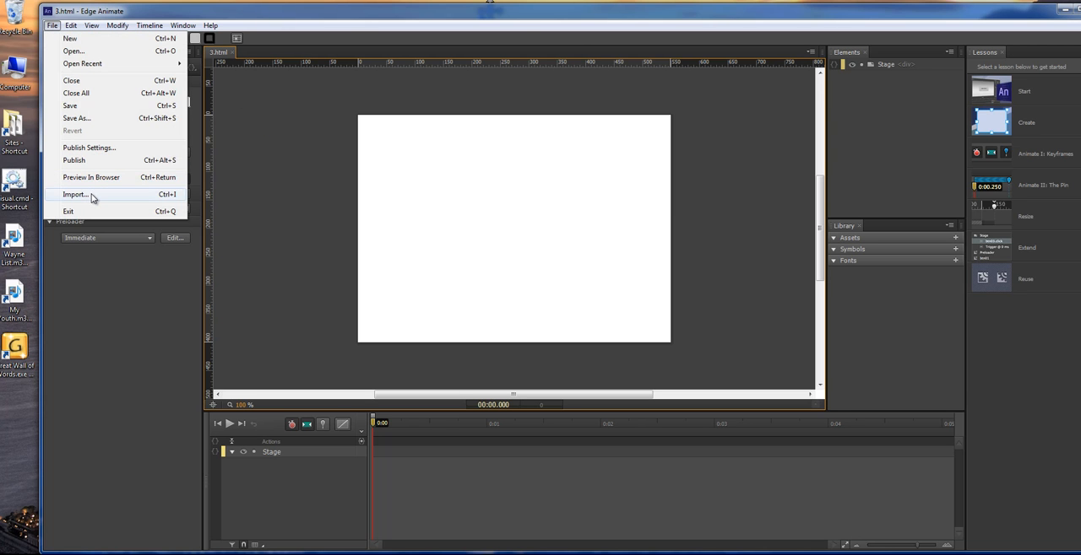
click(74, 194)
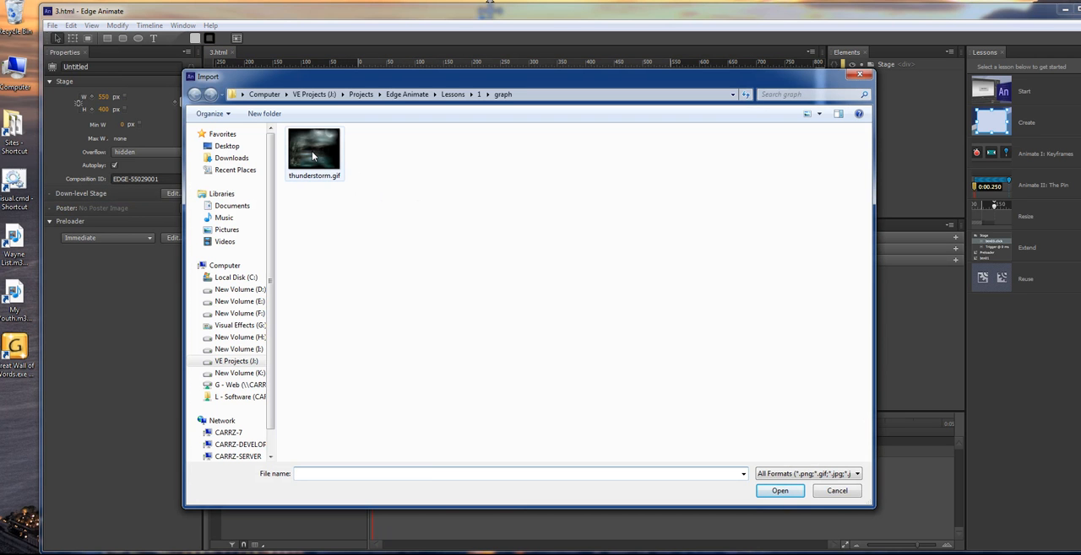
click(315, 152)
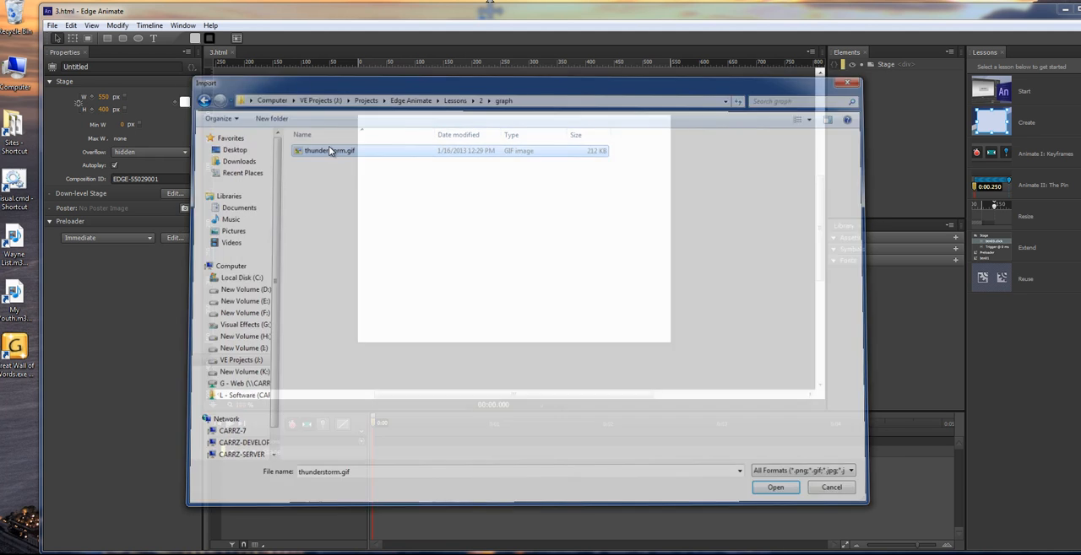
click(774, 486)
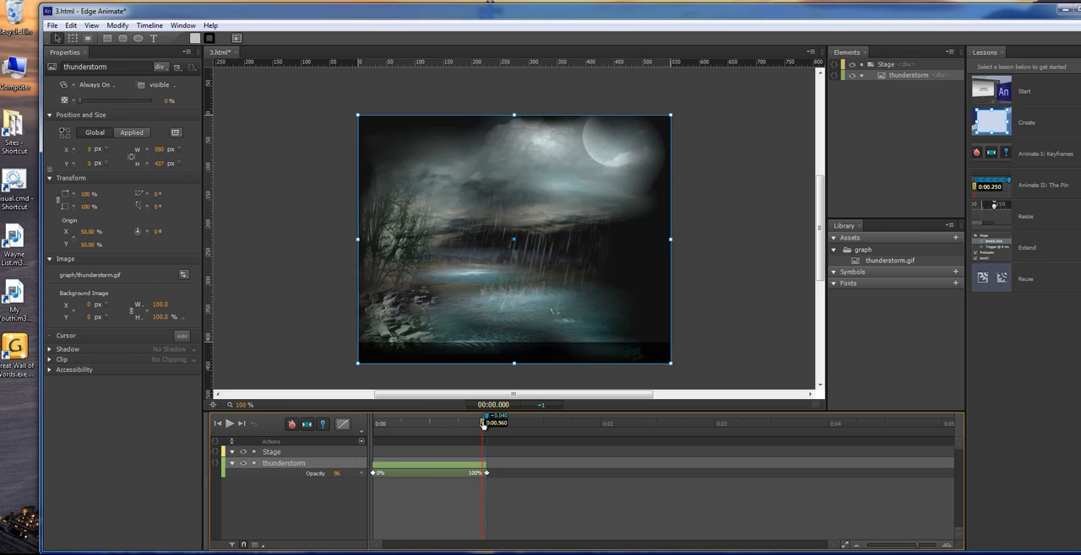
Step: Scrub the timeline to check the GIF's opacity fade-in
drag(483, 422, 496, 422)
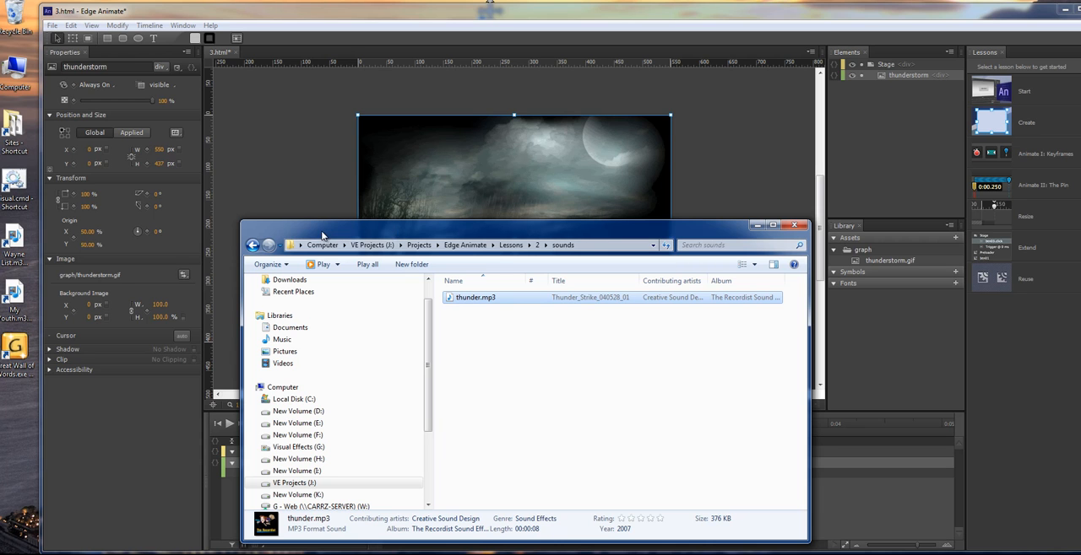
mouse_move(439, 243)
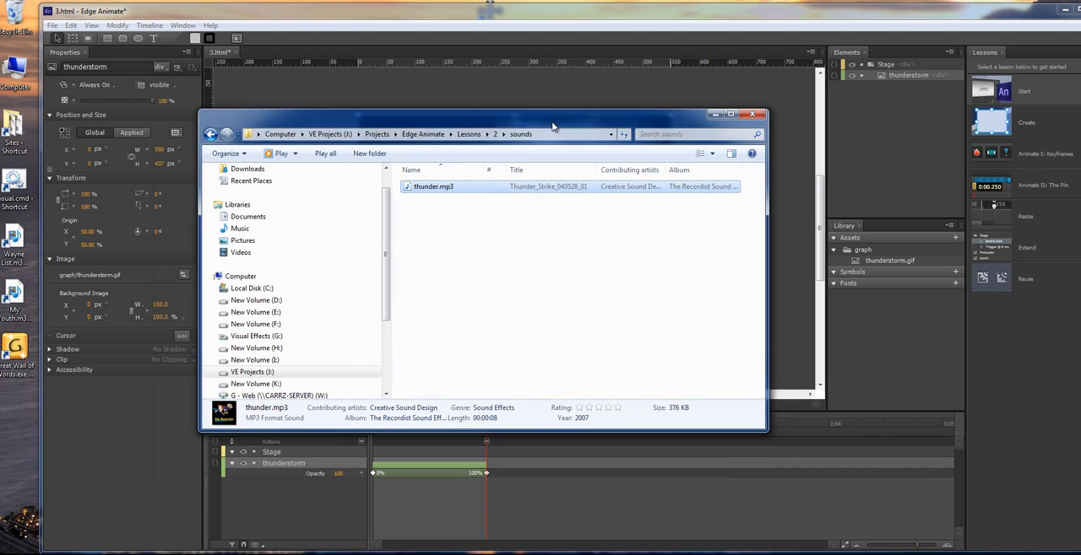
Step: Go up from the sounds folder to the lesson 2 folder via the breadcrumb
click(749, 115)
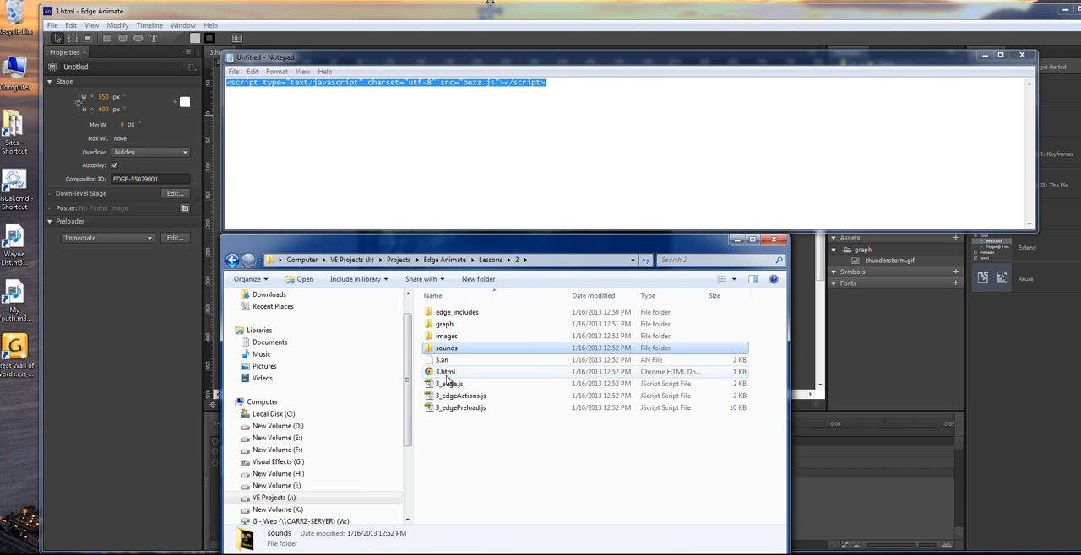
Step: Open 2.html with Notepad, then browse the lesson 2 and lesson 1 folders in Explorer
right_click(446, 371)
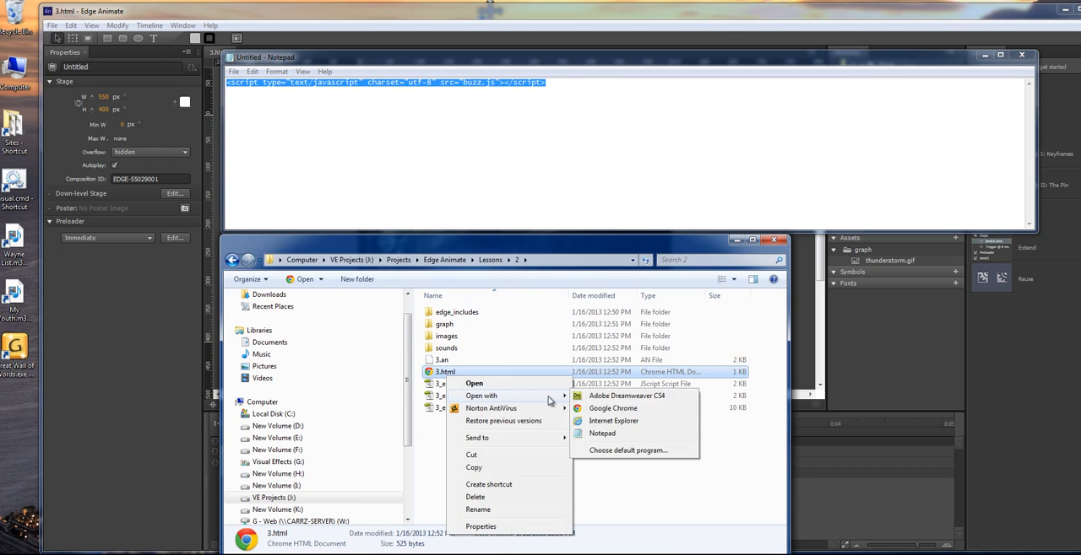
click(601, 432)
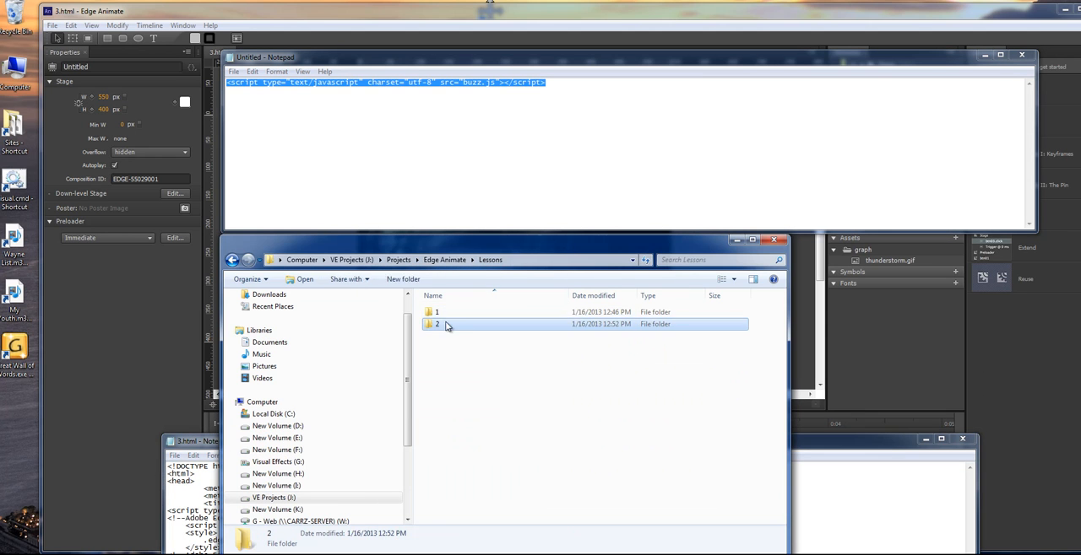
double_click(435, 312)
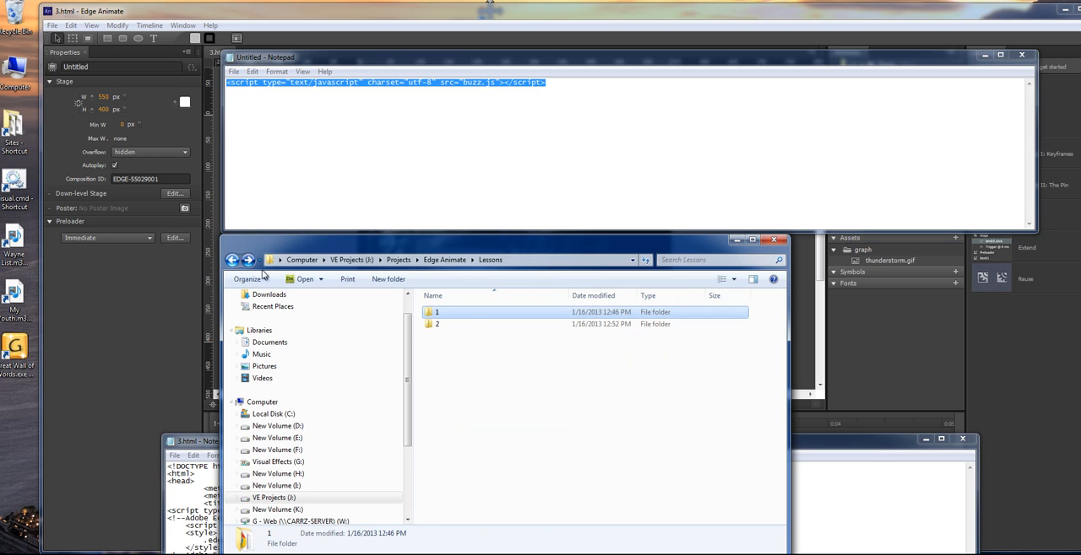
double_click(437, 325)
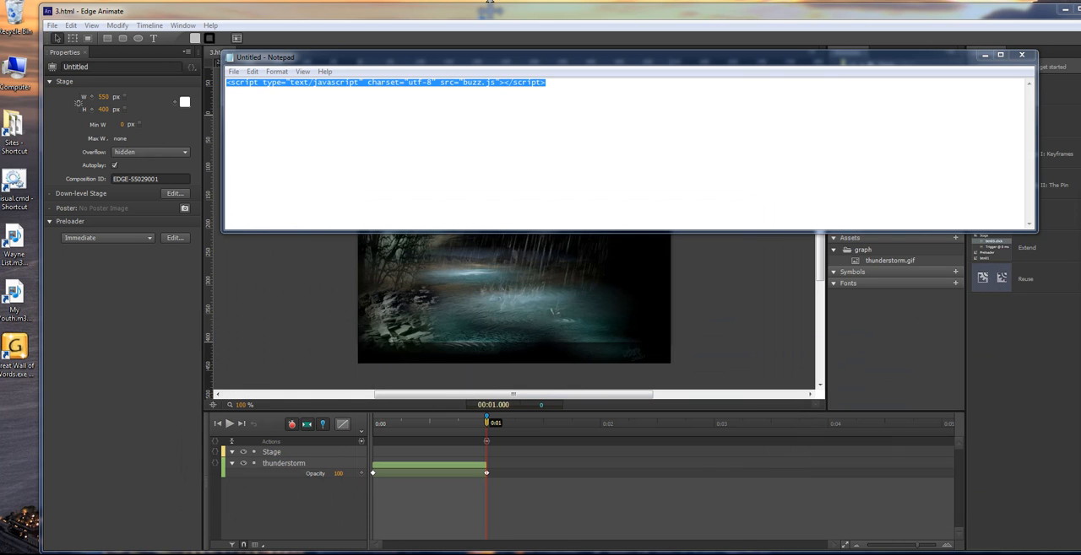
Step: Return to Edge Animate and accept reloading the externally changed composition
drag(266, 57, 679, 57)
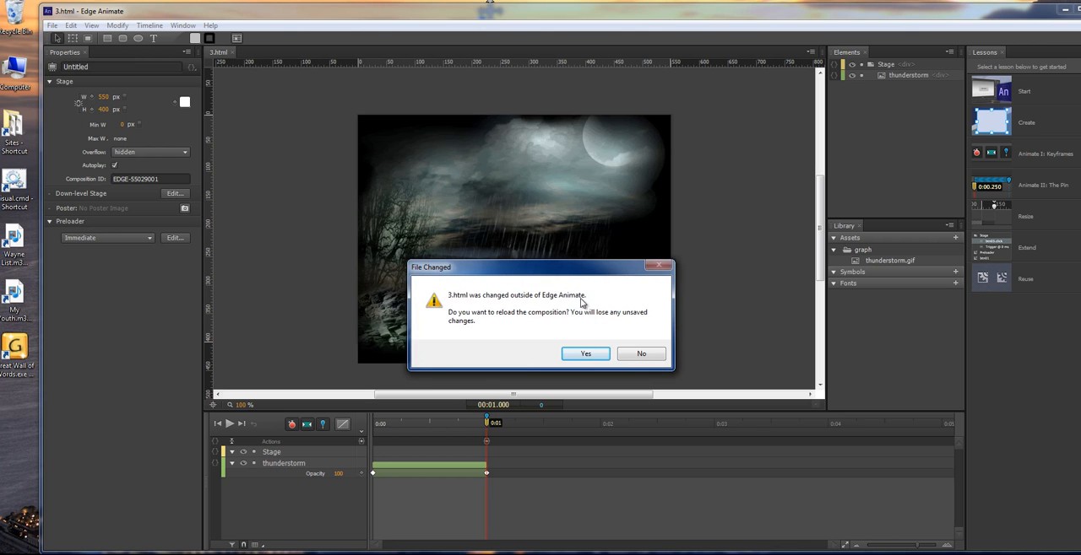
mouse_move(527, 330)
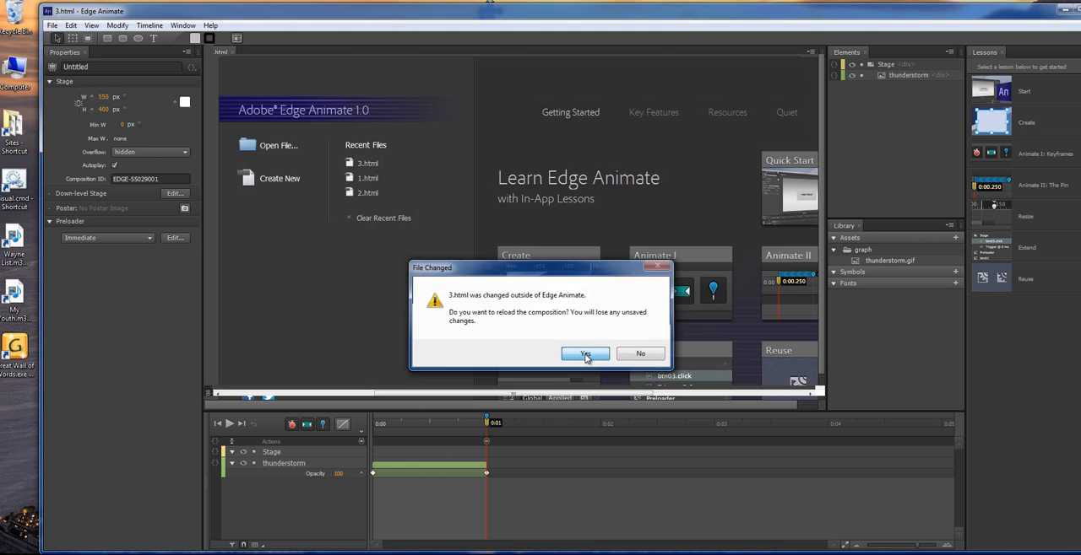
click(584, 353)
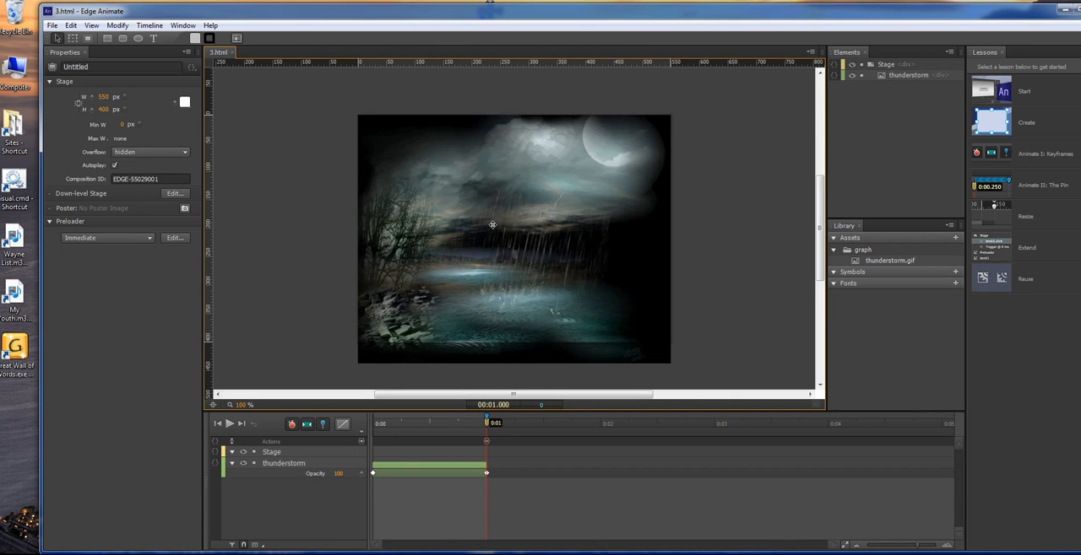
mouse_move(678, 257)
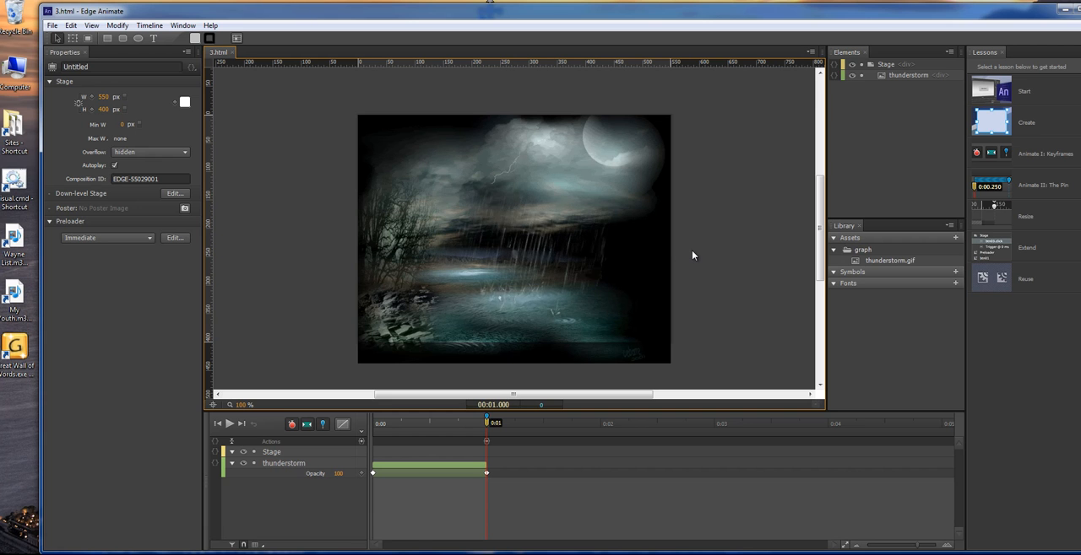
click(53, 24)
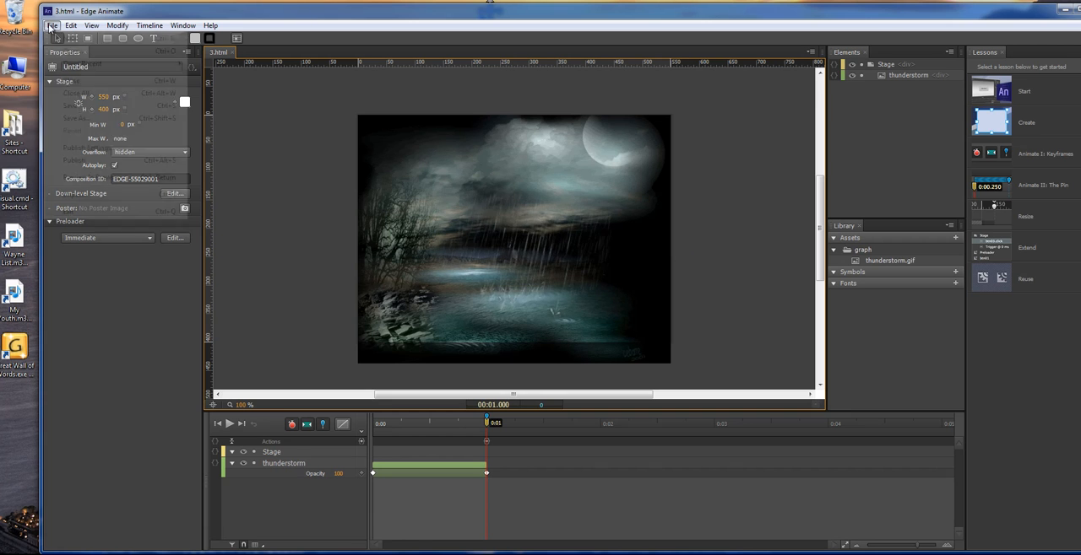
Step: Preview the 2.html composition in Chrome and reposition the browser window
click(53, 24)
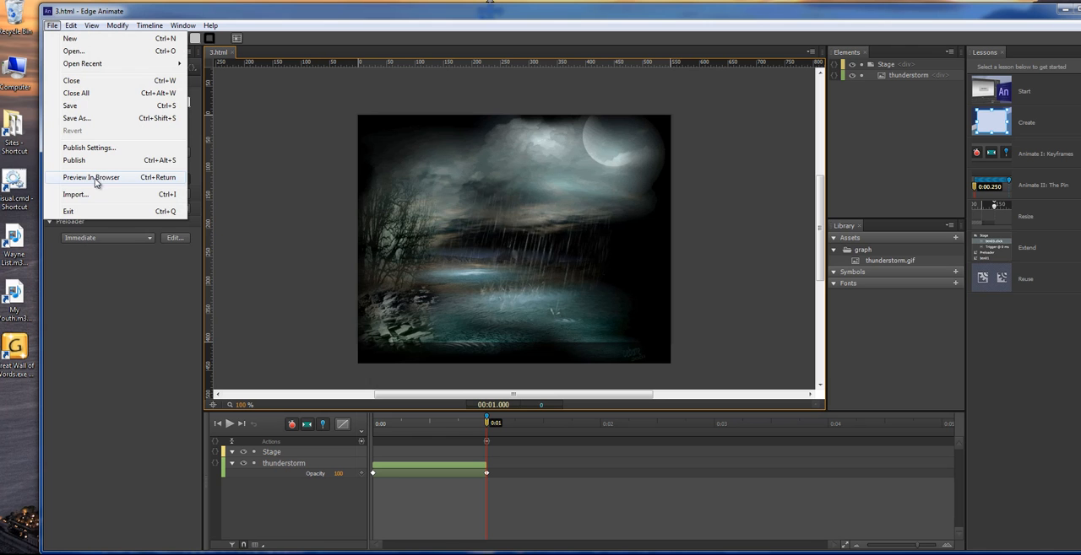
click(446, 175)
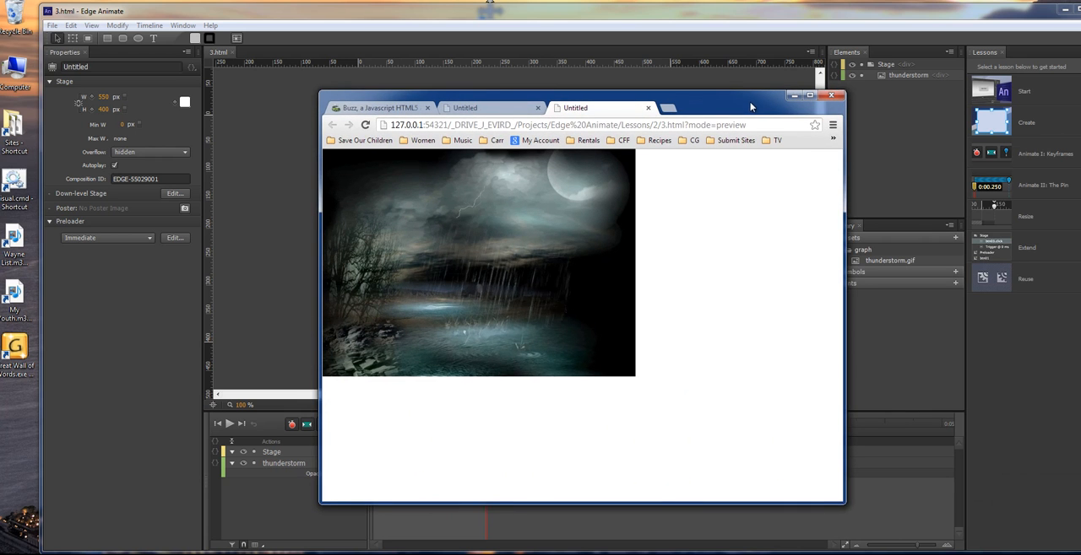
drag(750, 107, 723, 93)
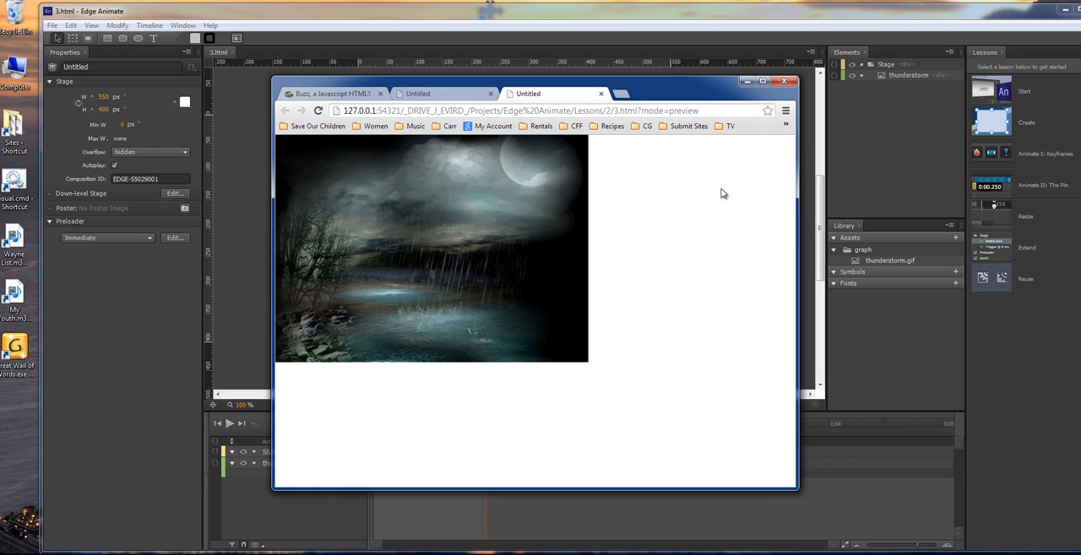
mouse_move(650, 179)
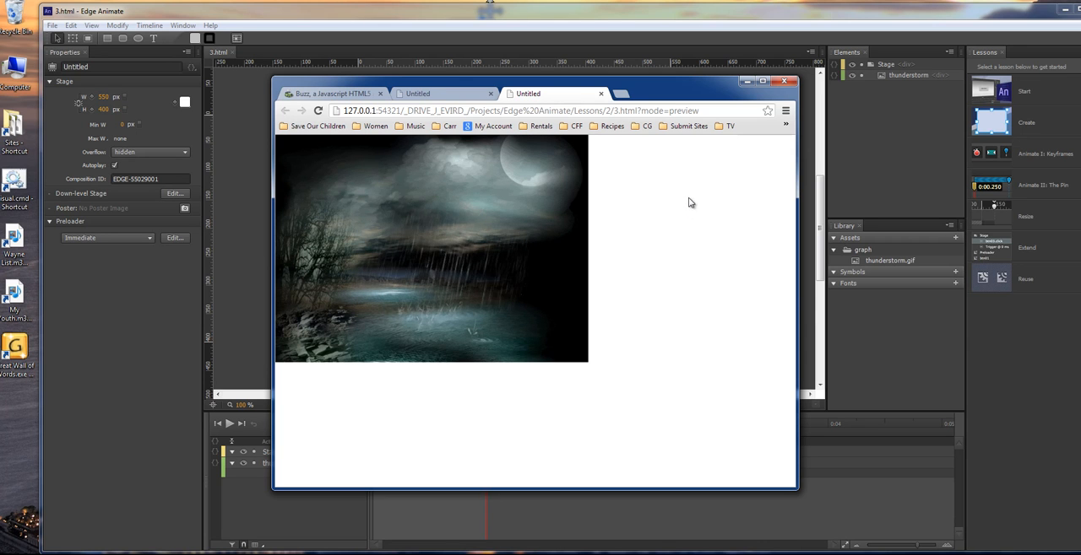
mouse_move(419, 88)
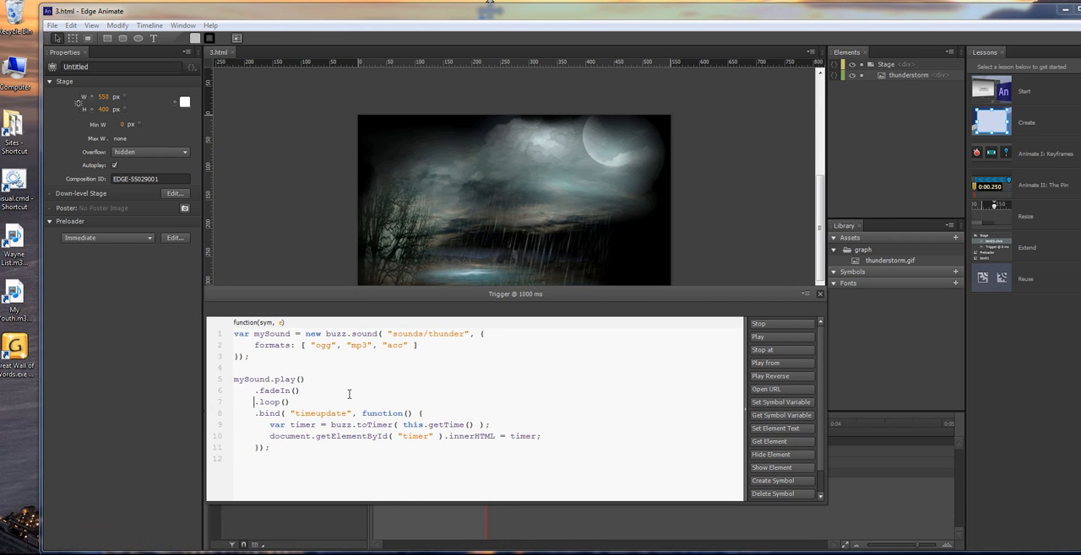
Step: Comment out the .loop() call in the thunder trigger code with //
text(//)
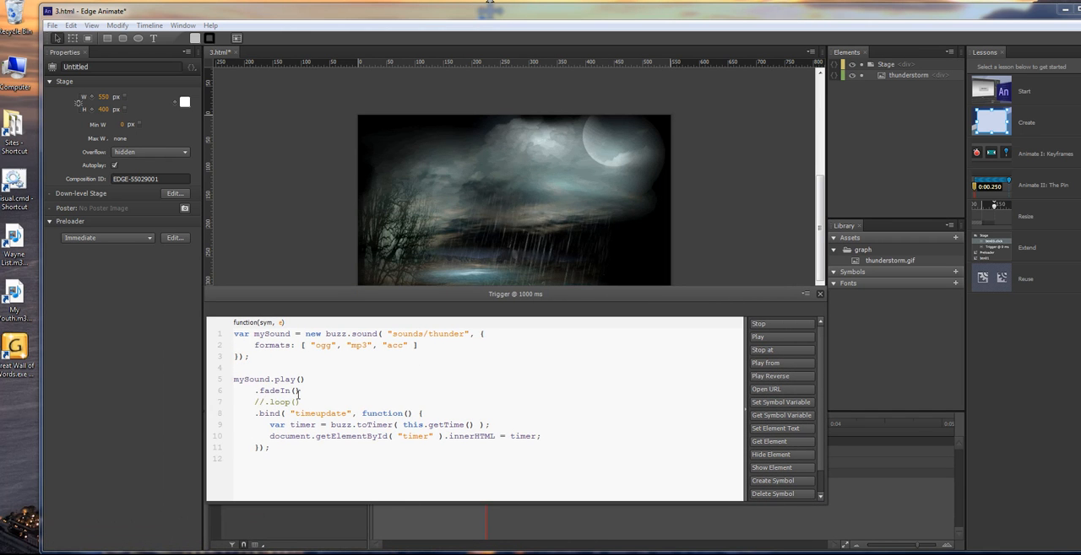